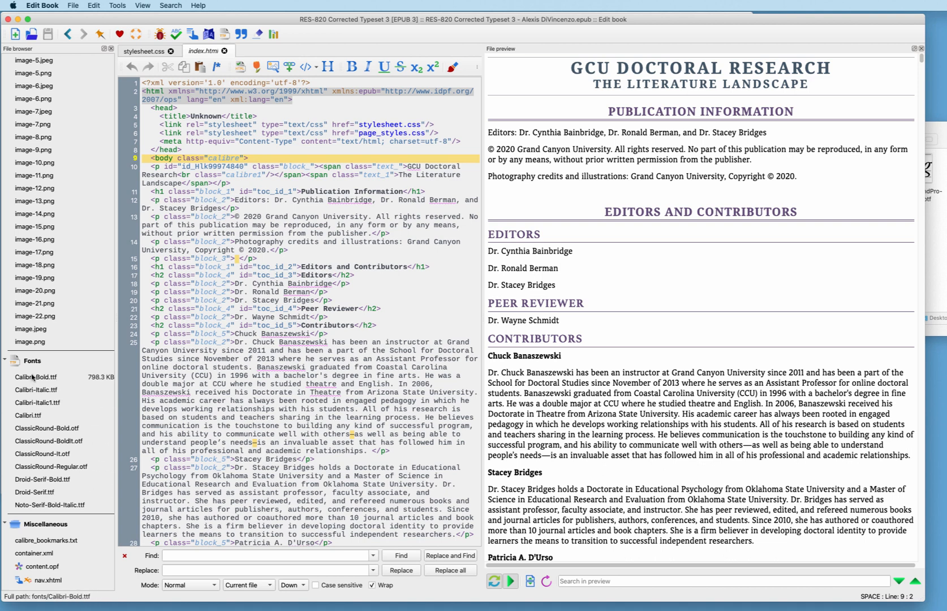
mouse_move(48, 411)
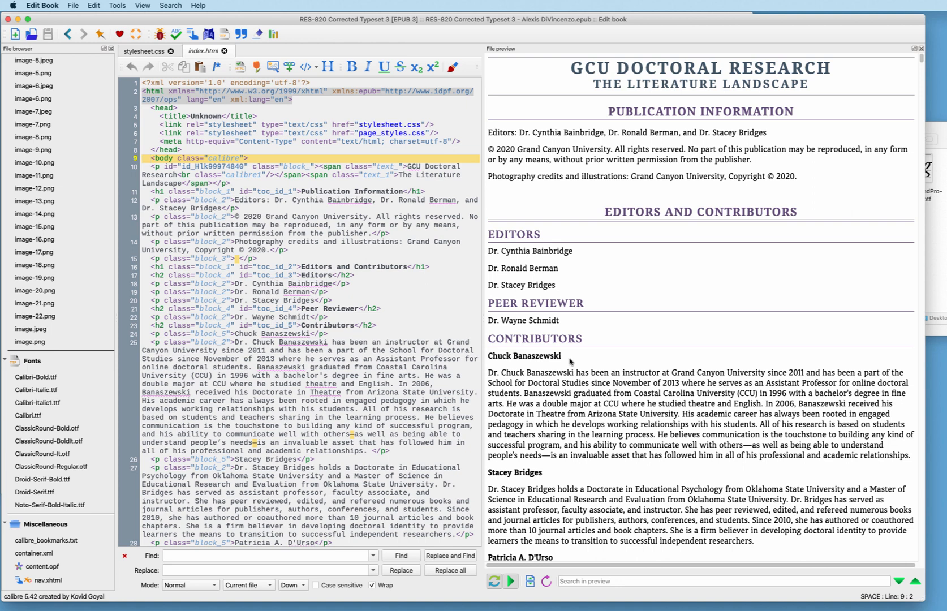
mouse_move(530, 473)
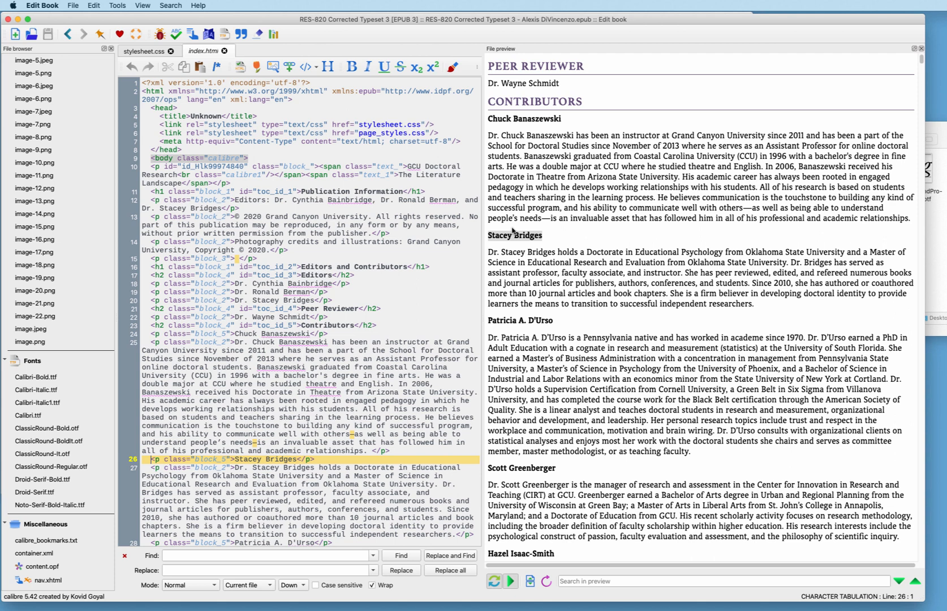
mouse_move(512, 231)
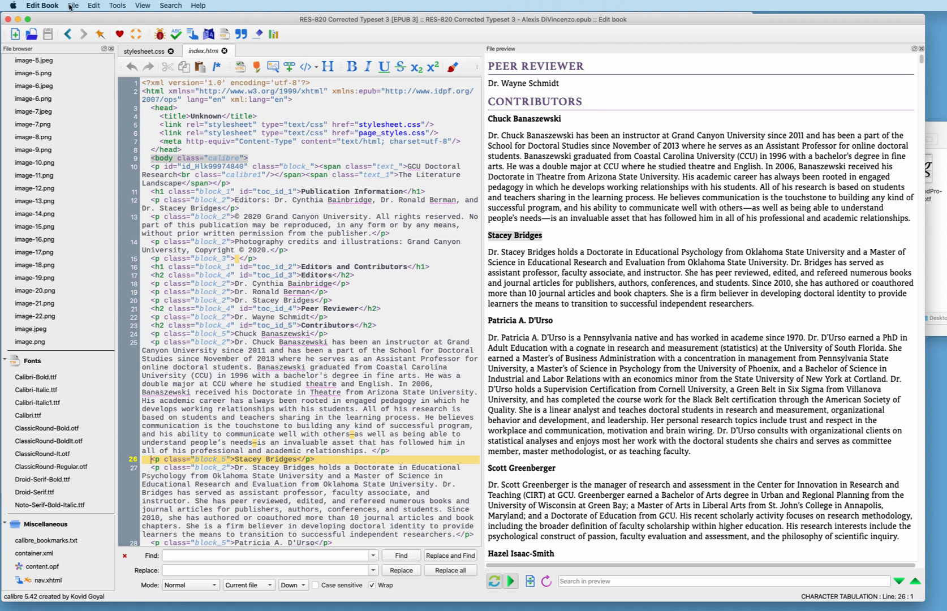
Start importing the AGaramondPro-BoldItalic.otf font file into the book
click(73, 6)
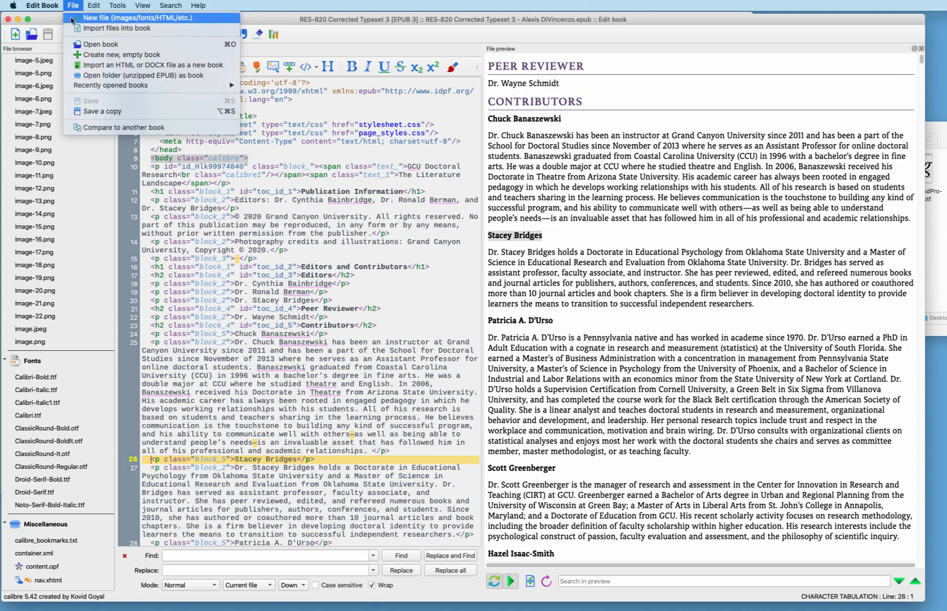
mouse_move(116, 28)
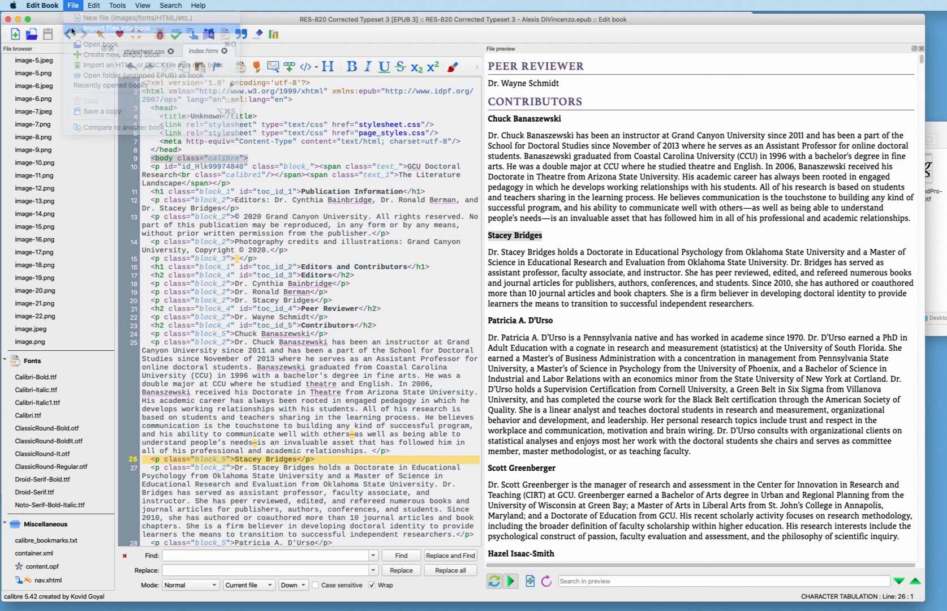
click(72, 6)
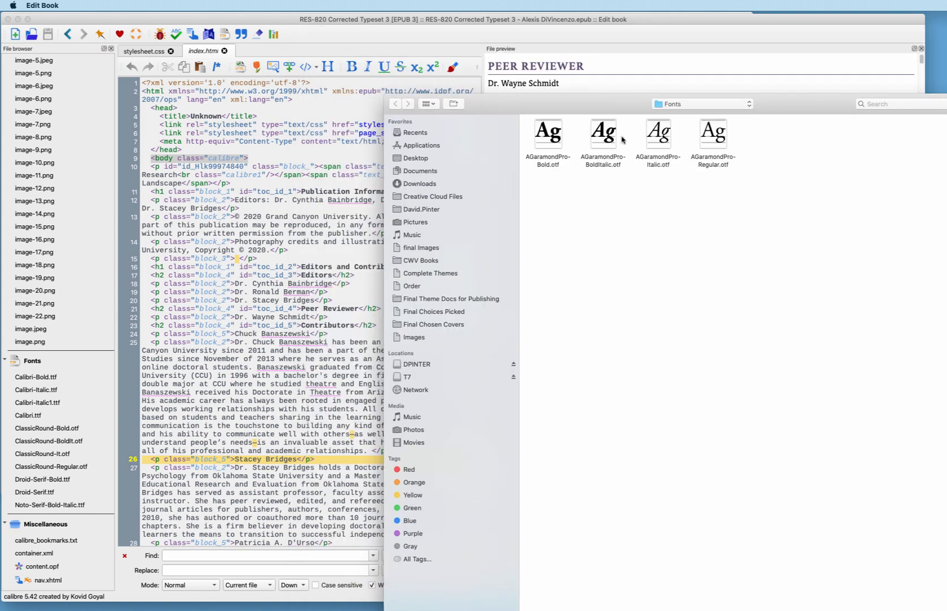
mouse_move(702, 206)
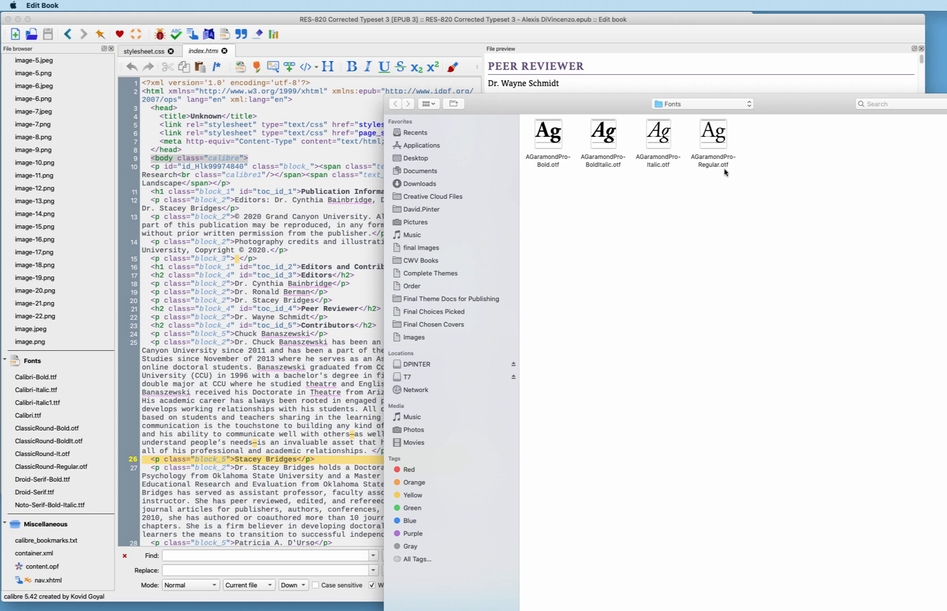
mouse_move(674, 224)
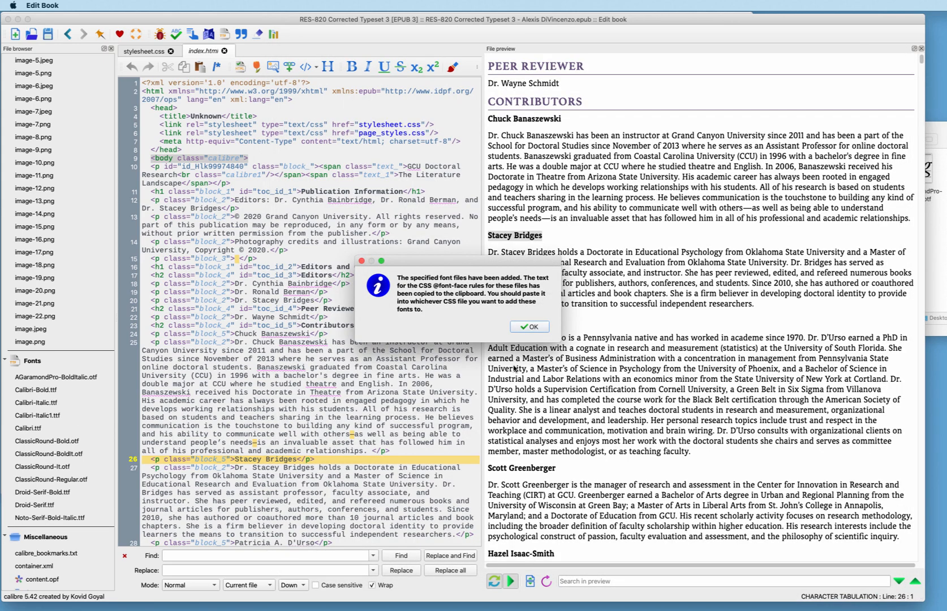
mouse_move(444, 310)
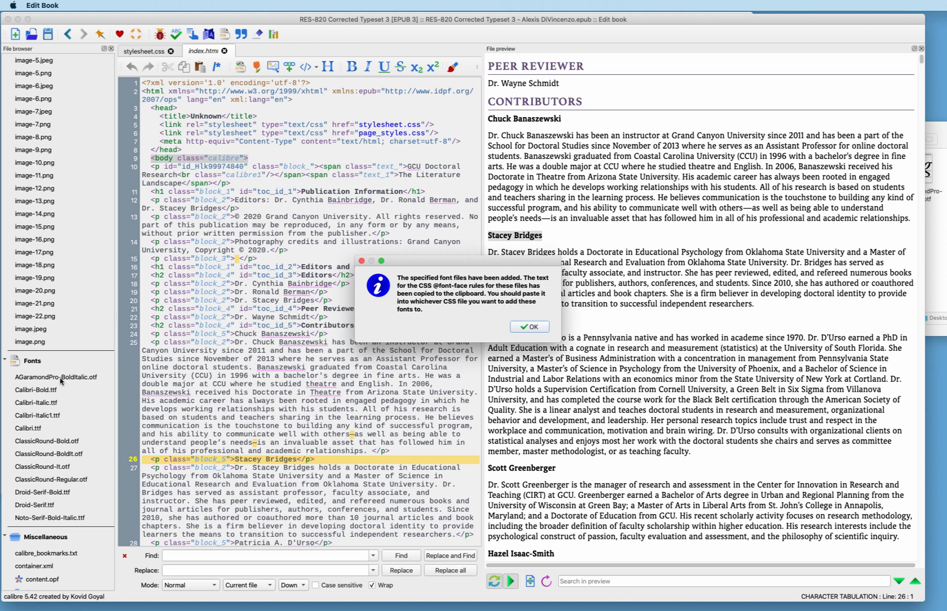
mouse_move(77, 381)
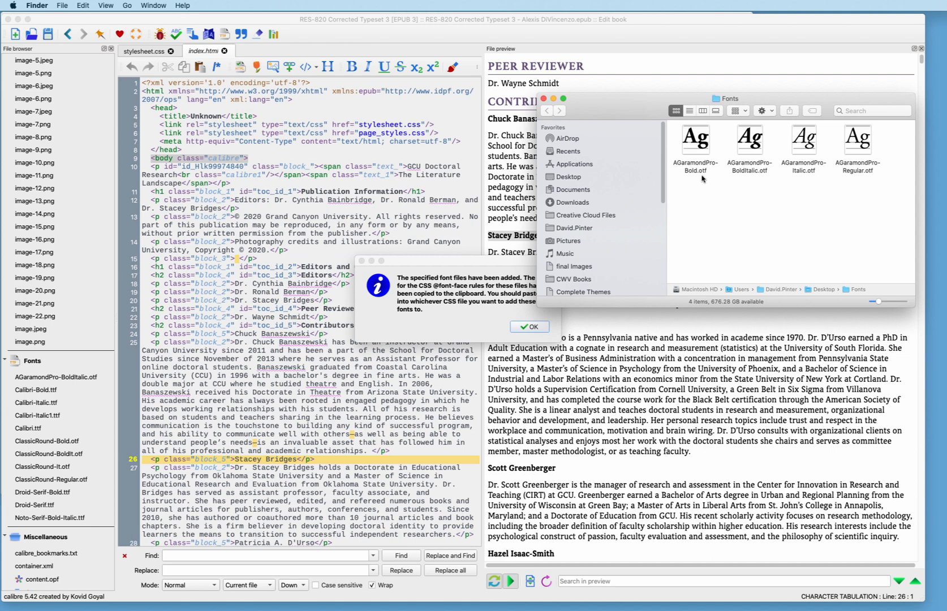
mouse_move(592, 104)
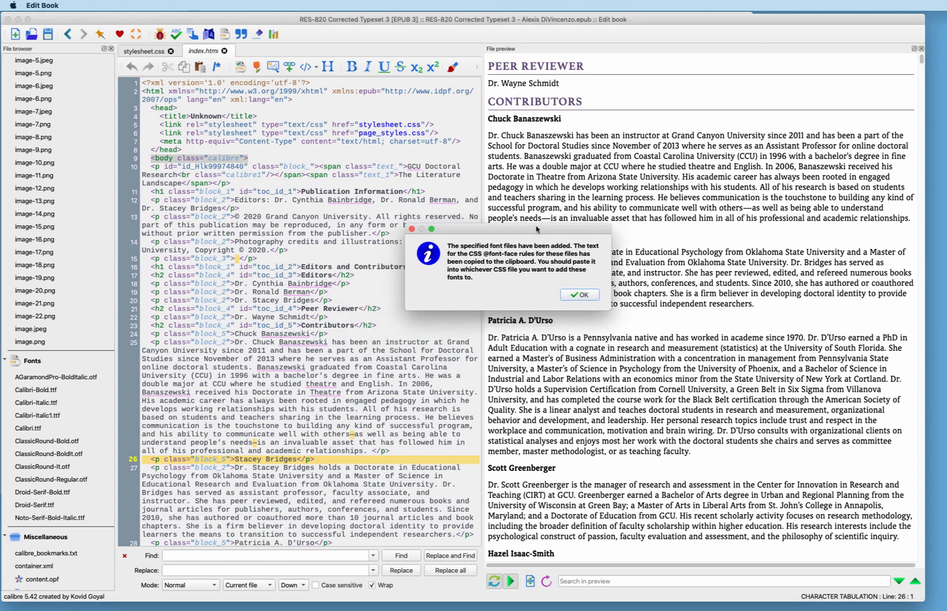
mouse_move(506, 286)
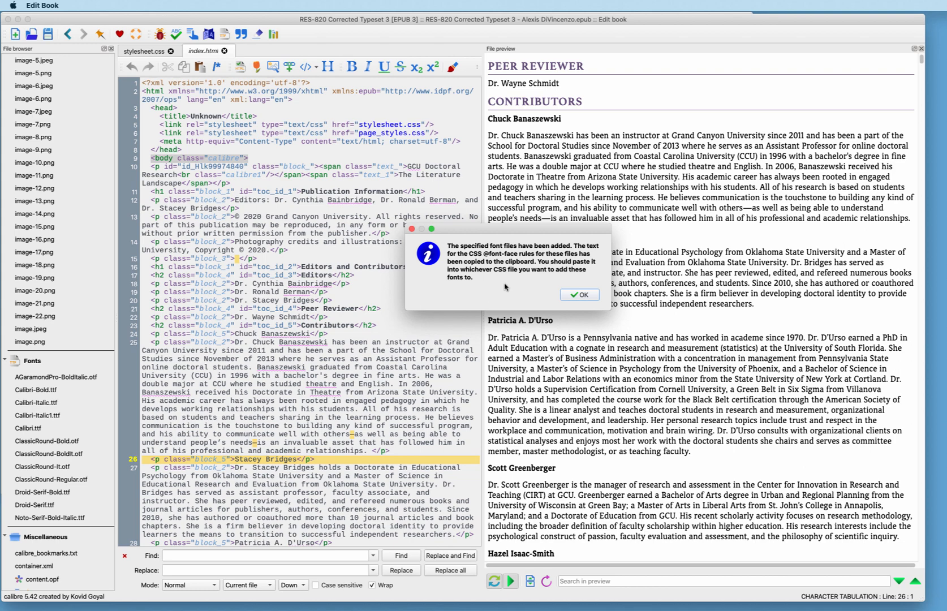
mouse_move(505, 293)
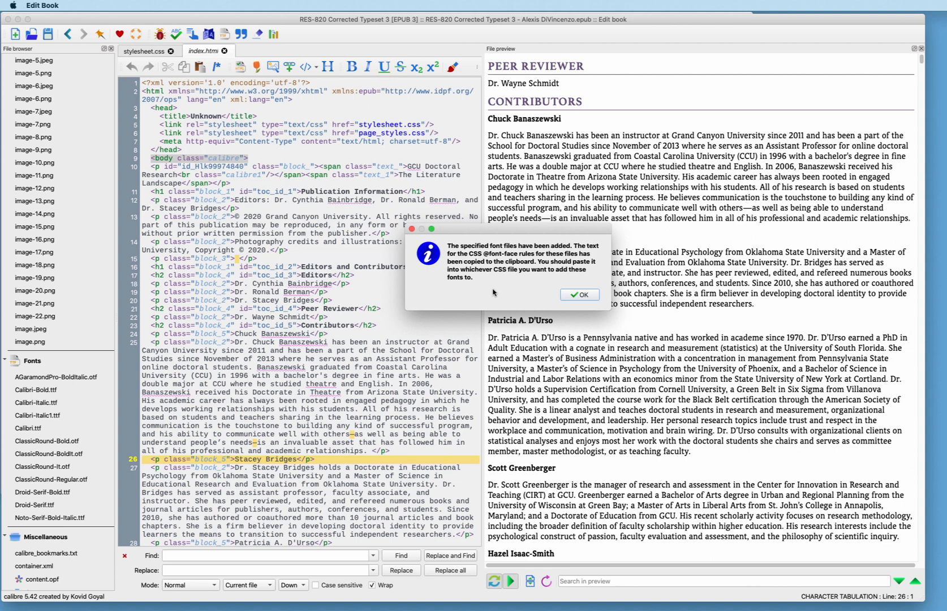
mouse_move(497, 290)
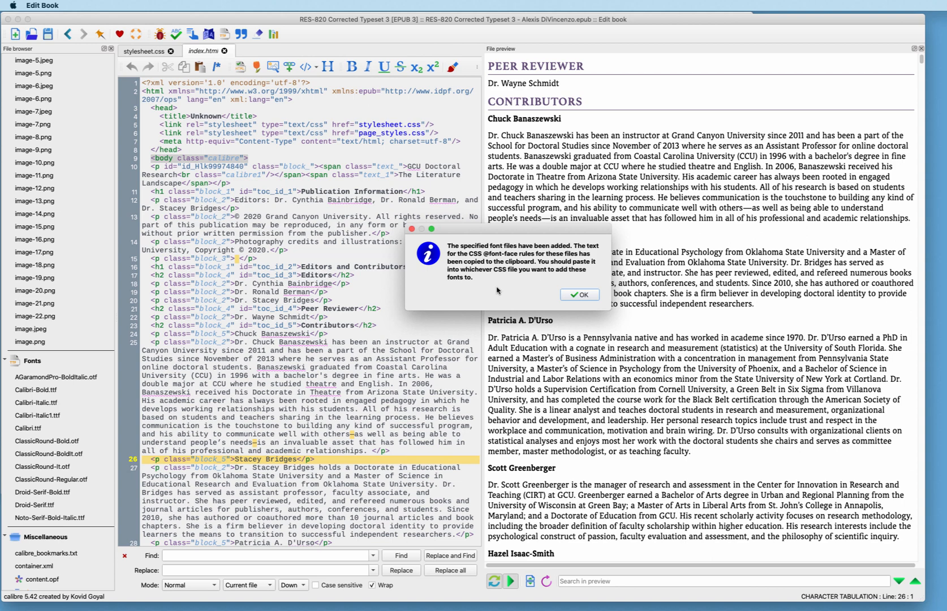
Dismiss the fonts-added notice, review stylesheet.css, then switch to index.html
click(579, 296)
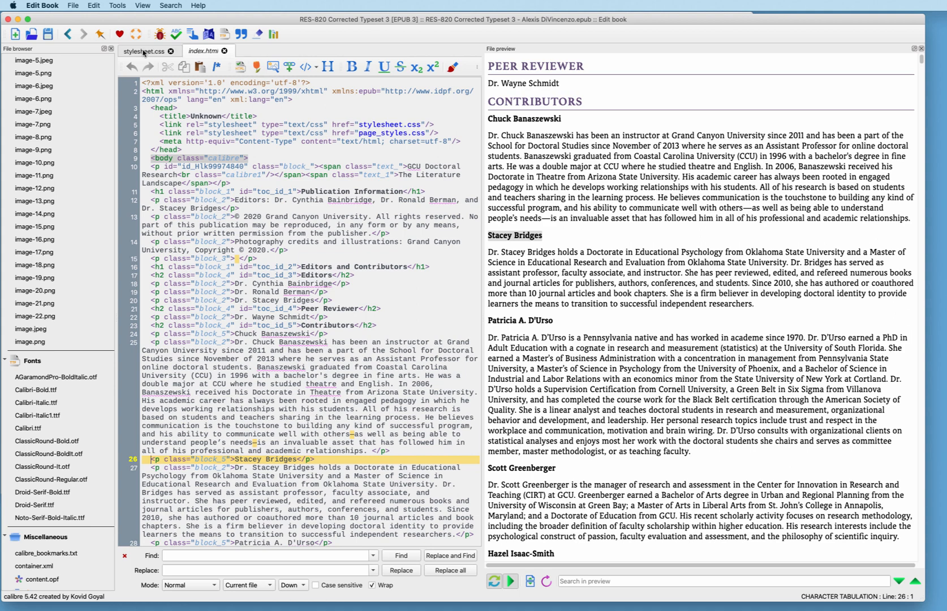
click(145, 51)
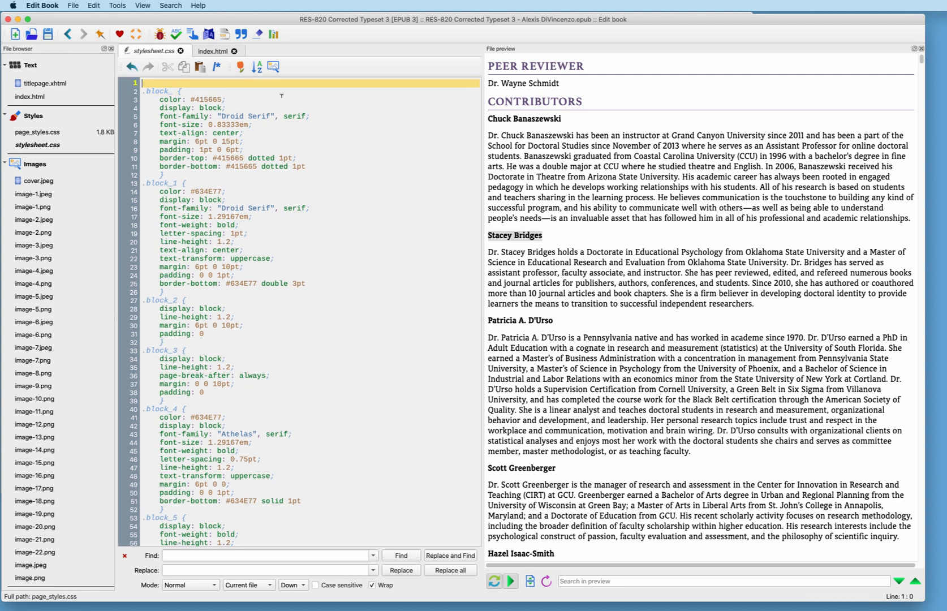
scroll(down, 3)
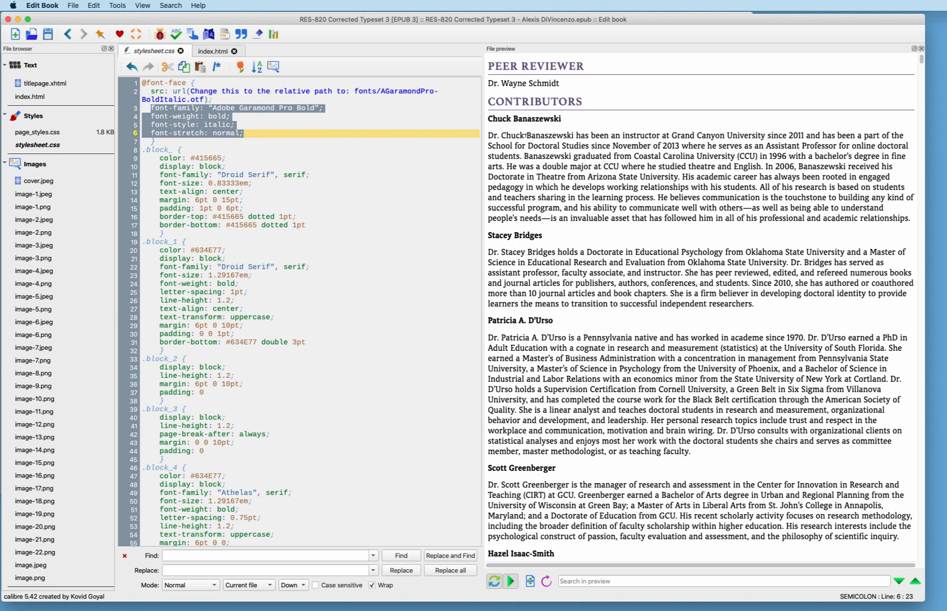
click(214, 51)
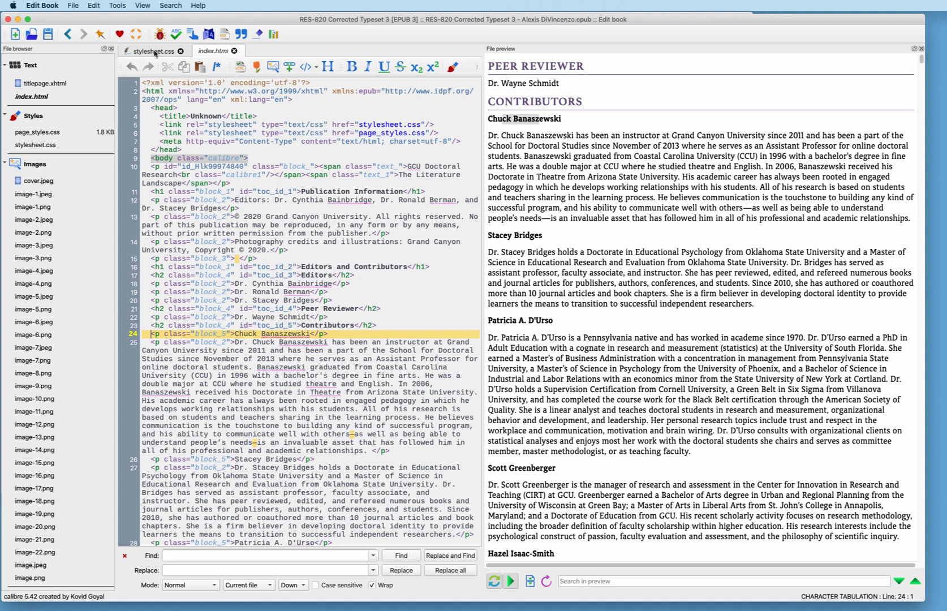
Return to stylesheet.css and place the cursor in the .block_5 rule for the font lines
click(151, 51)
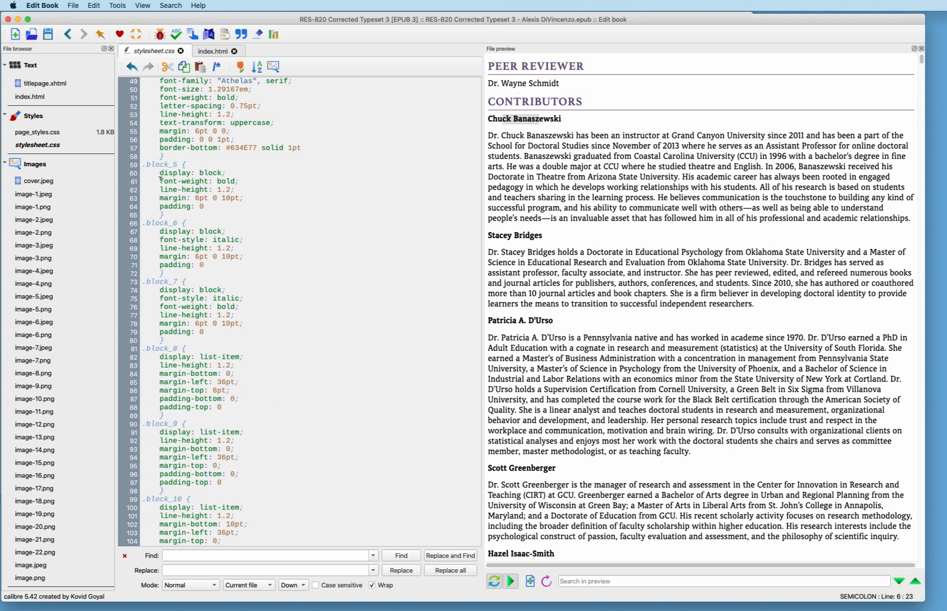
click(194, 181)
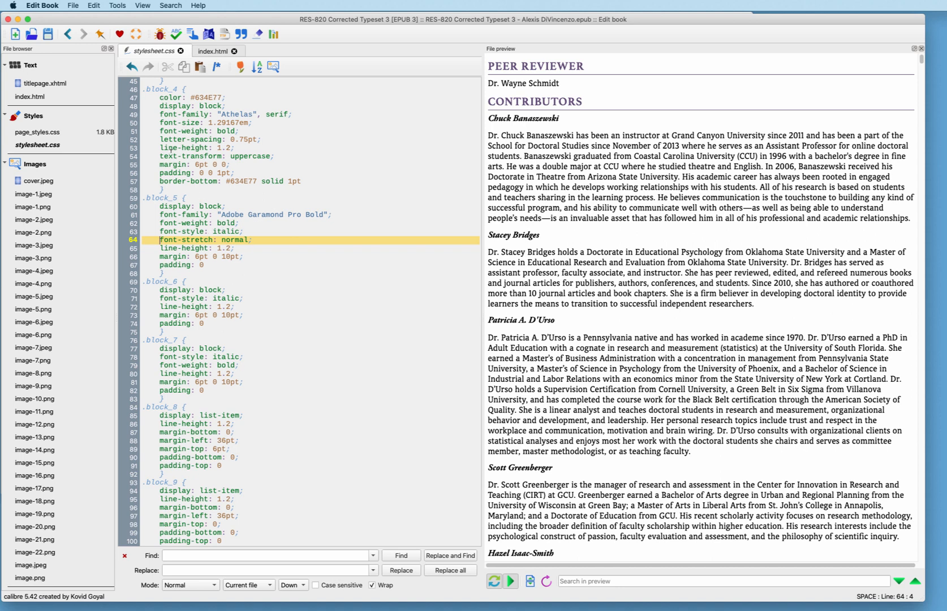
Reuse the block_4 font-size line (1.29167em) in .block_5
click(181, 123)
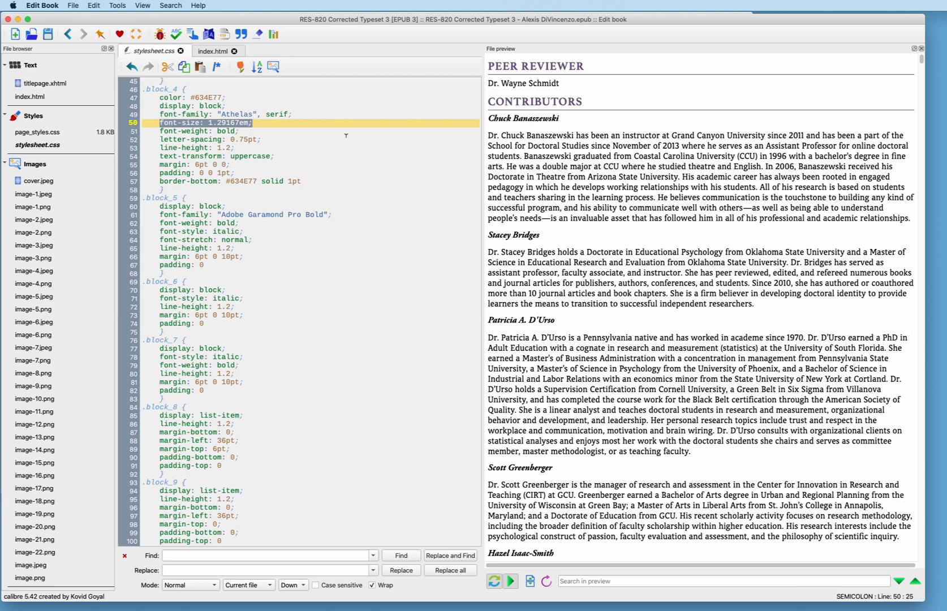
mouse_move(250, 235)
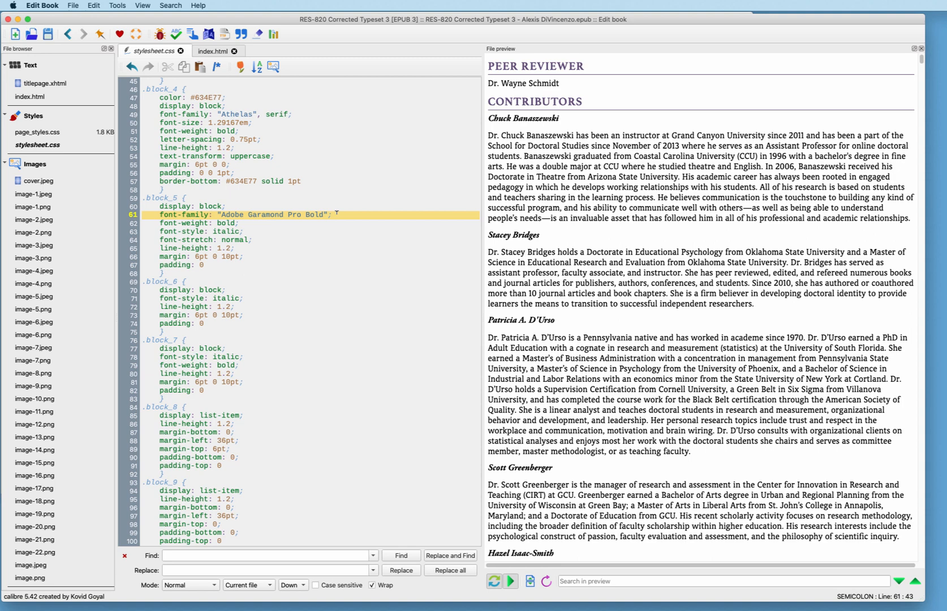
text(font-size: 1.29167em;)
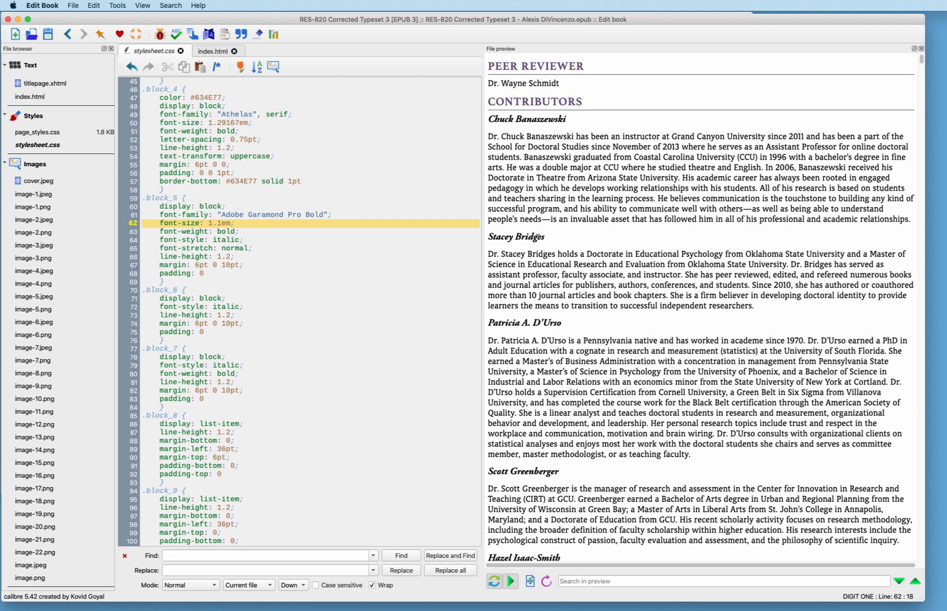
mouse_move(545, 249)
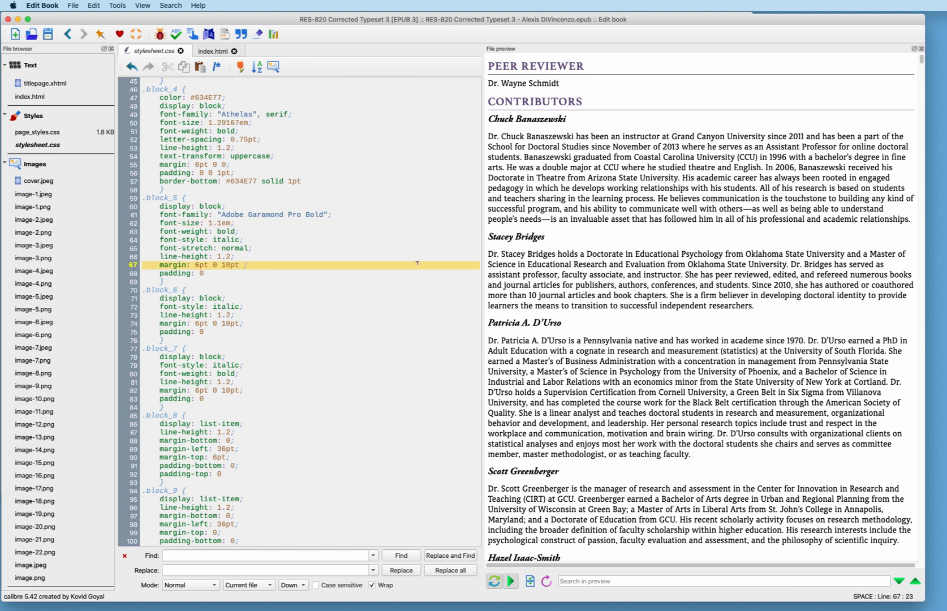
Rewrite the .block_5 margin as four explicit values in pt
text(0pt)
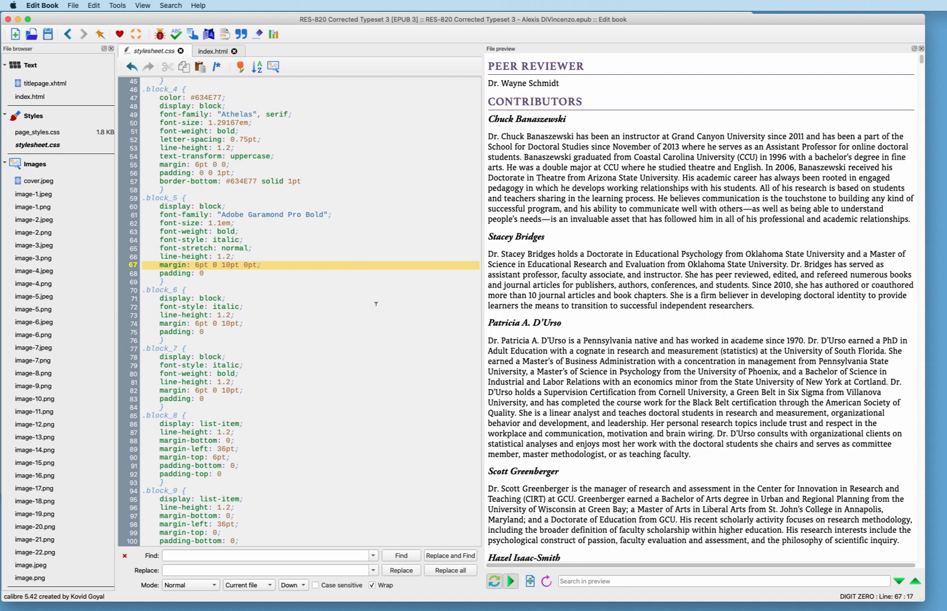
text(pt)
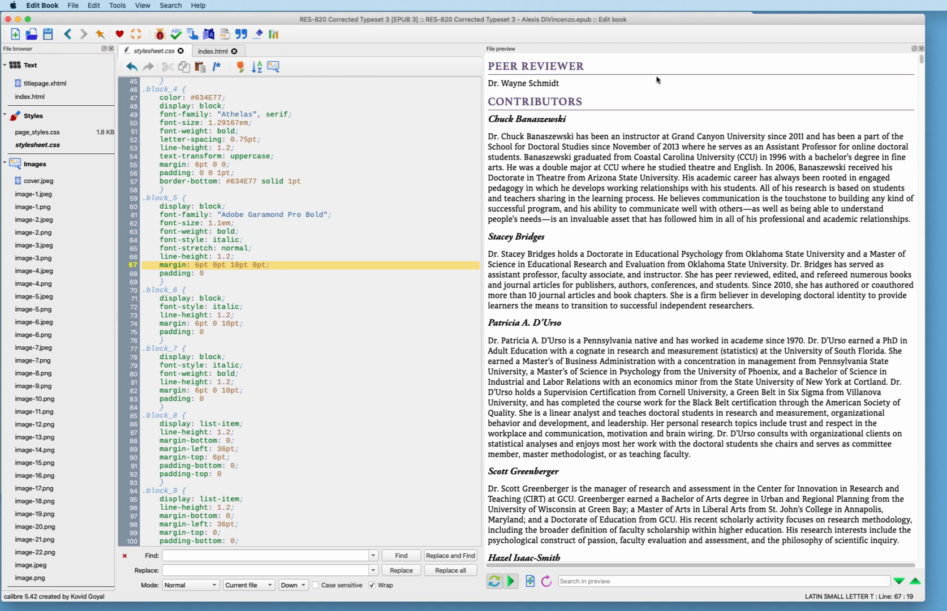
mouse_move(902, 339)
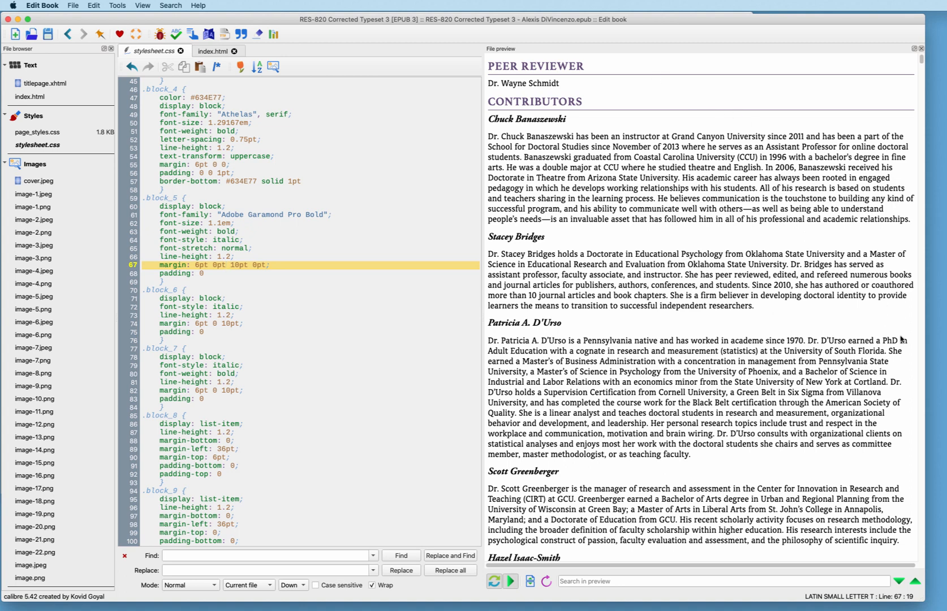
mouse_move(694, 520)
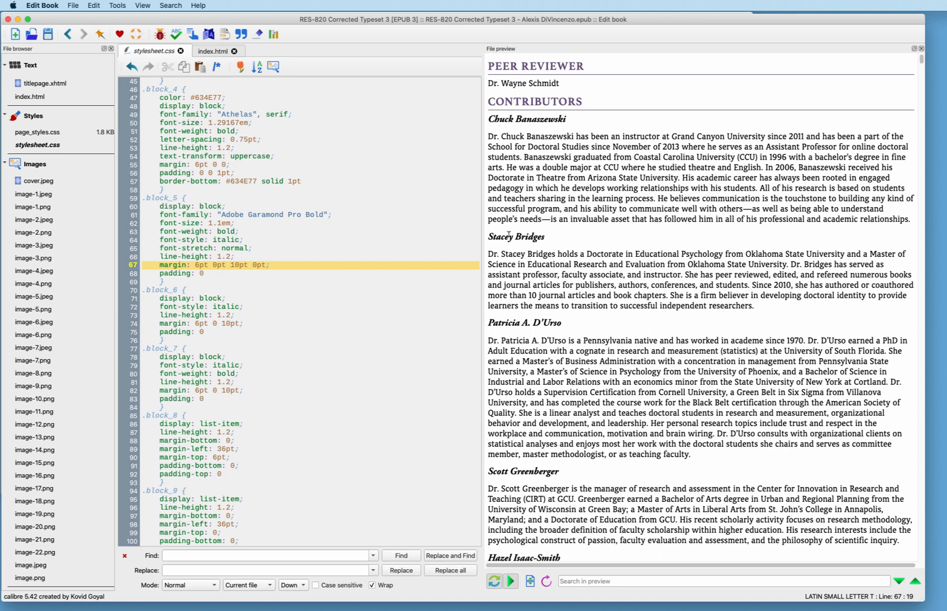
mouse_move(537, 248)
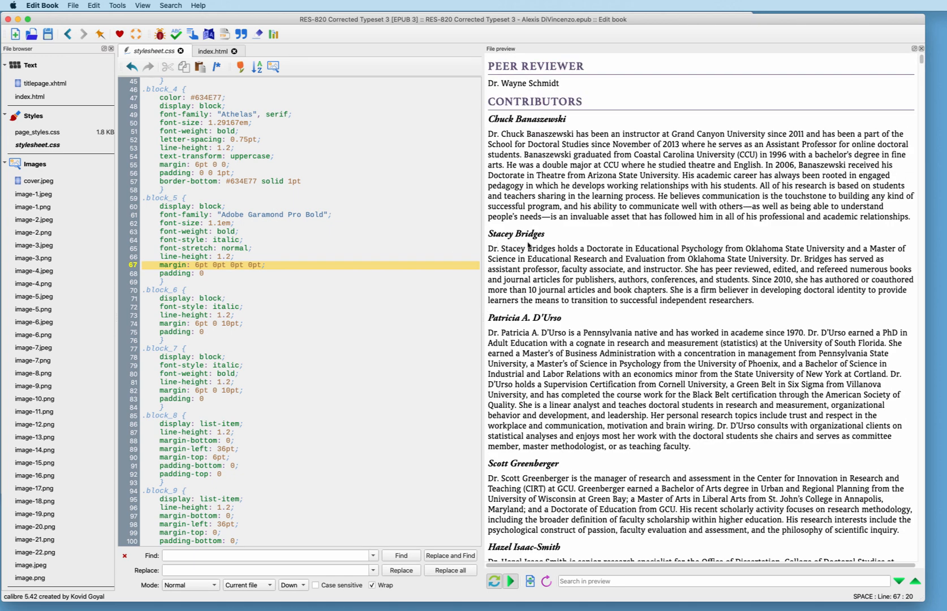
mouse_move(521, 243)
text(-5)
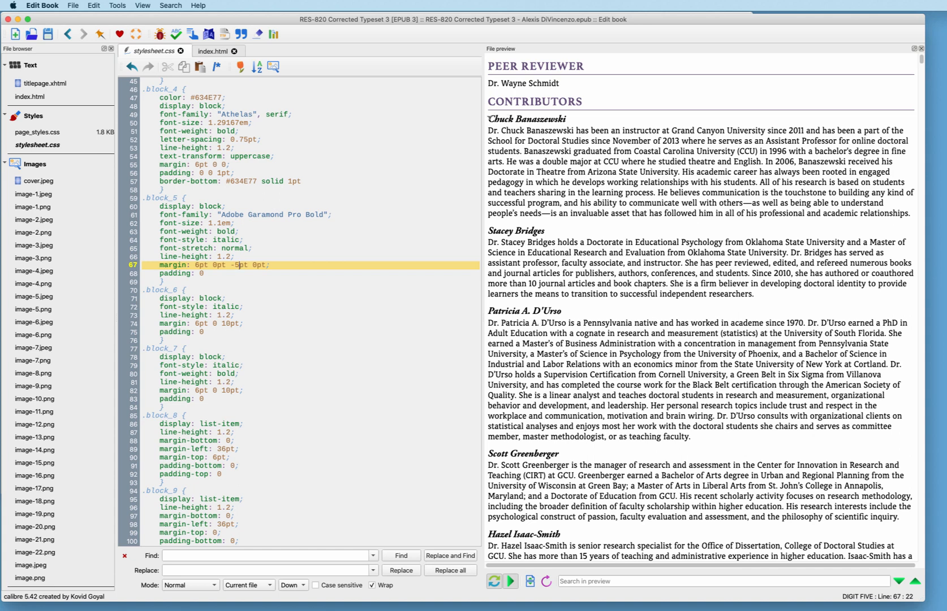
mouse_move(512, 118)
text(2)
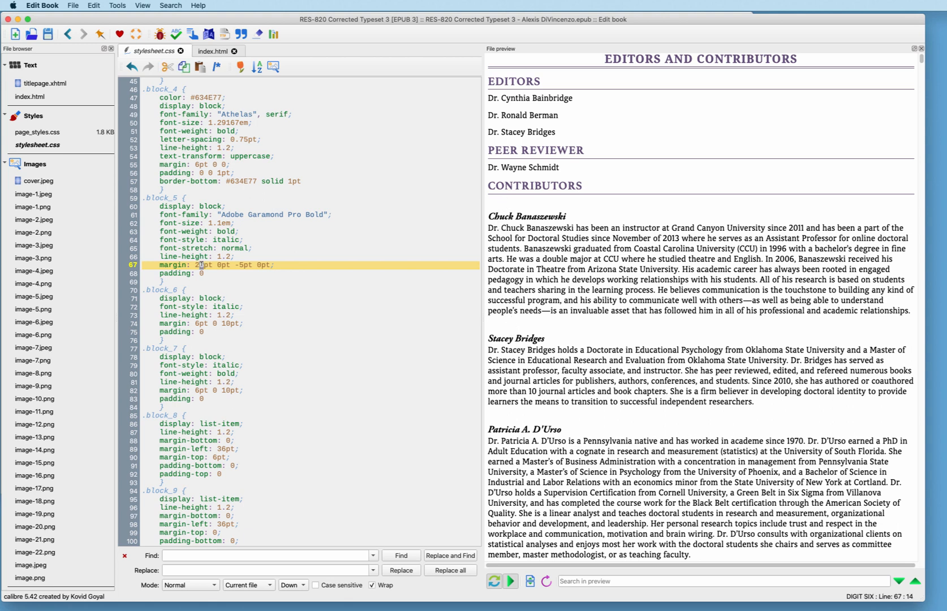
Set the .block_5 top margin value to 20pt
text(0)
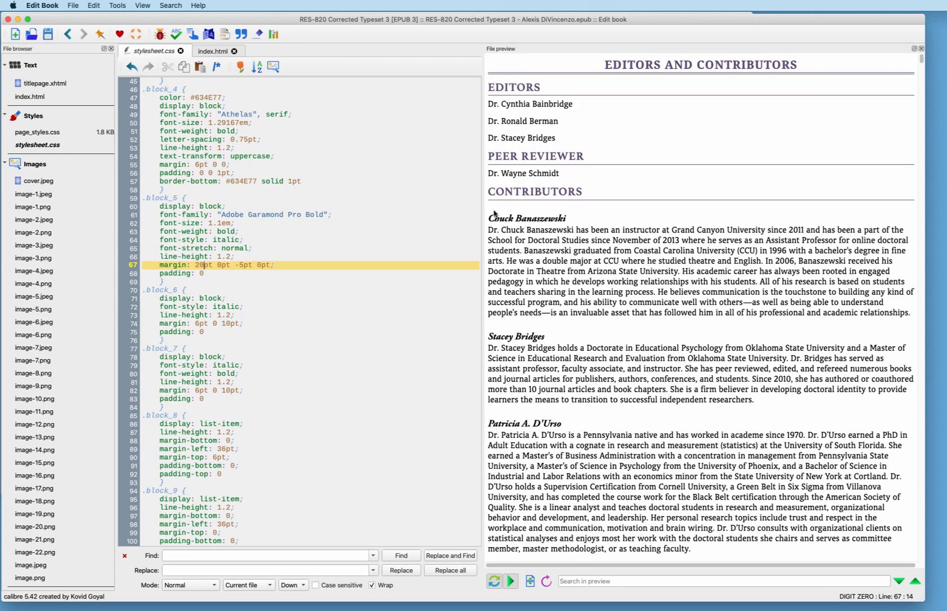
scroll(down, 3)
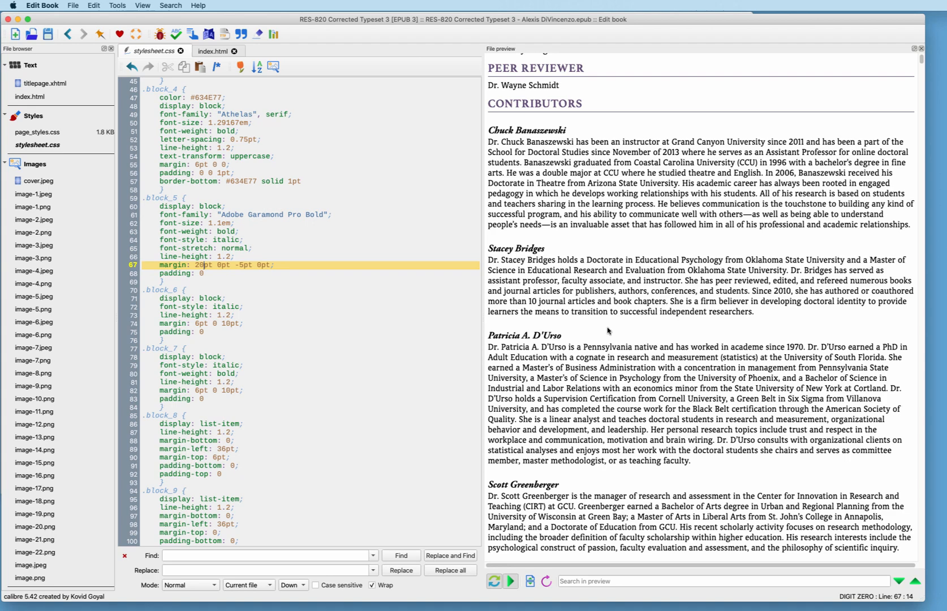